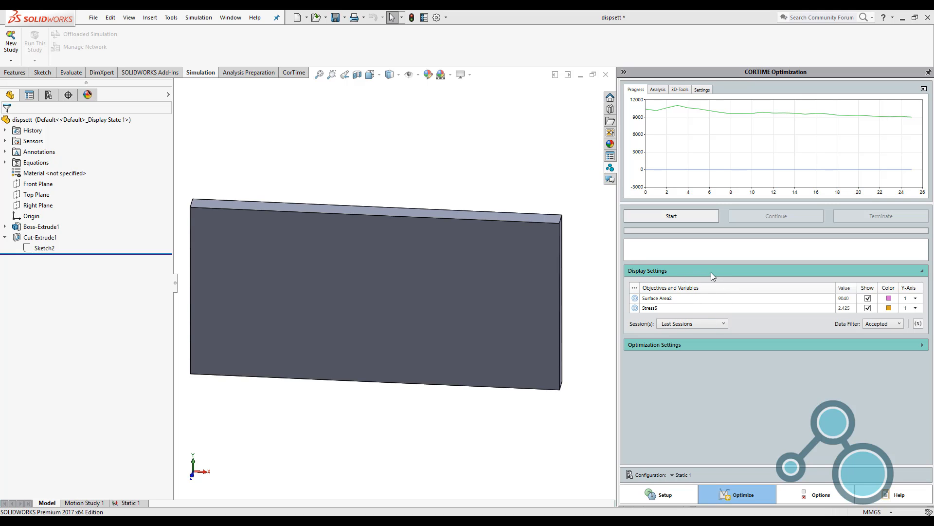
{"action": "mouse_move", "coordinate": [812, 302]}
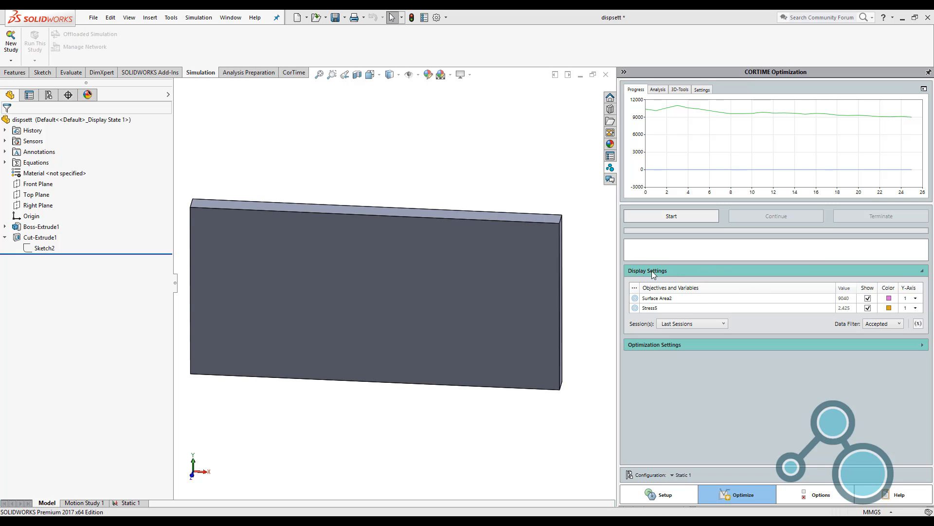
{"action": "mouse_move", "coordinate": [636, 308]}
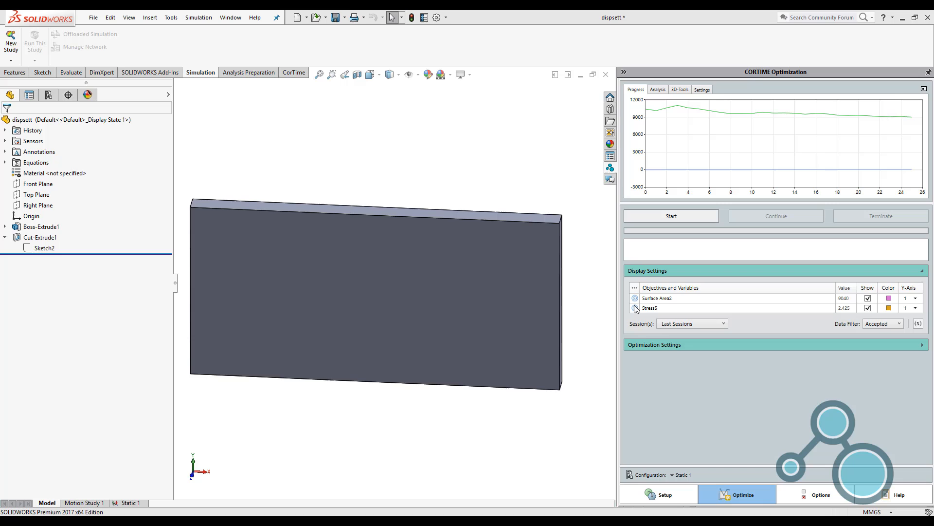
{"action": "mouse_move", "coordinate": [917, 323]}
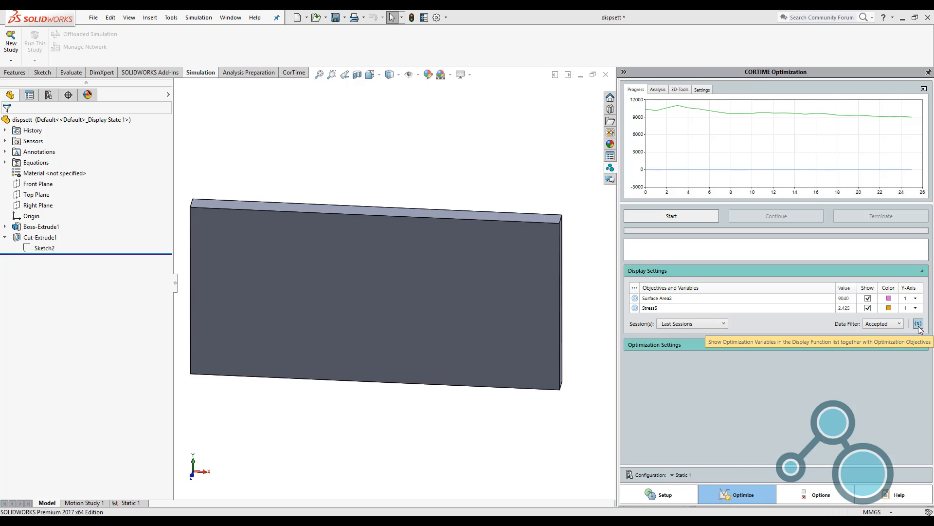
- List the optimization variables and turn on display of CUT on the progress chart
{"action": "left_click", "coordinate": [917, 324]}
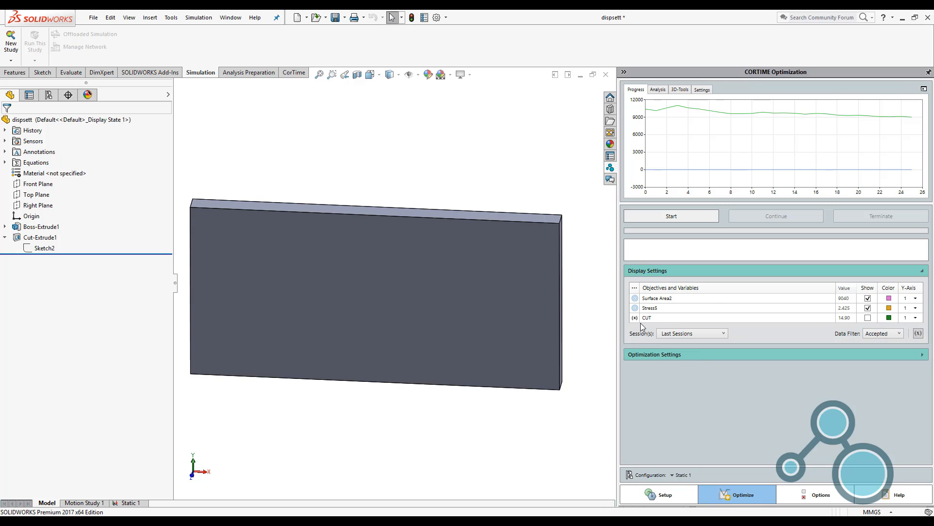
{"action": "mouse_move", "coordinate": [648, 329]}
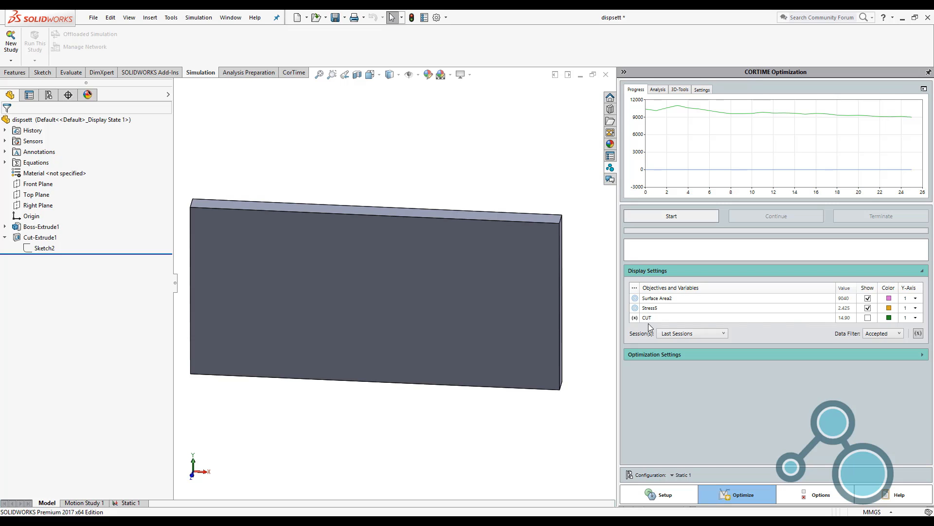
{"action": "left_click", "coordinate": [868, 316]}
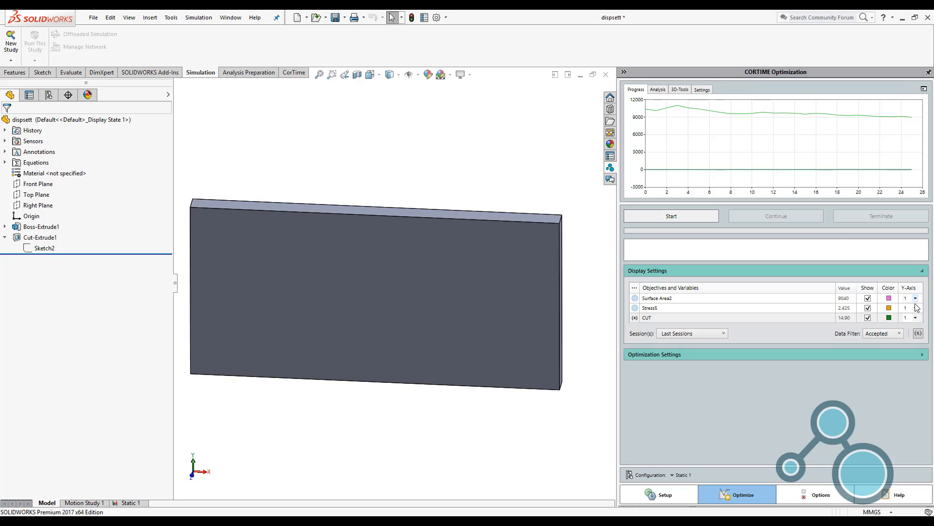
- Assign Stress5 to Y-axis 2 and CUT to Y-axis 3
{"action": "left_click", "coordinate": [916, 307]}
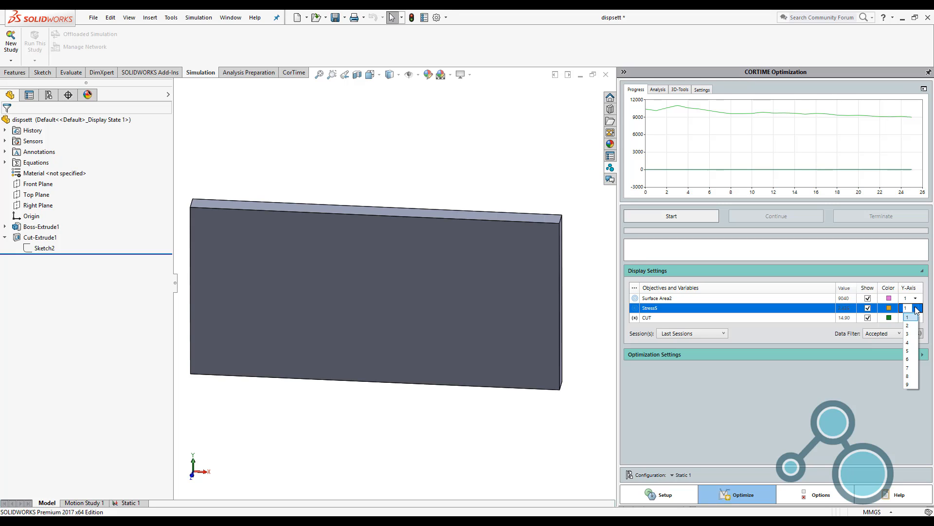
{"action": "left_click", "coordinate": [908, 326]}
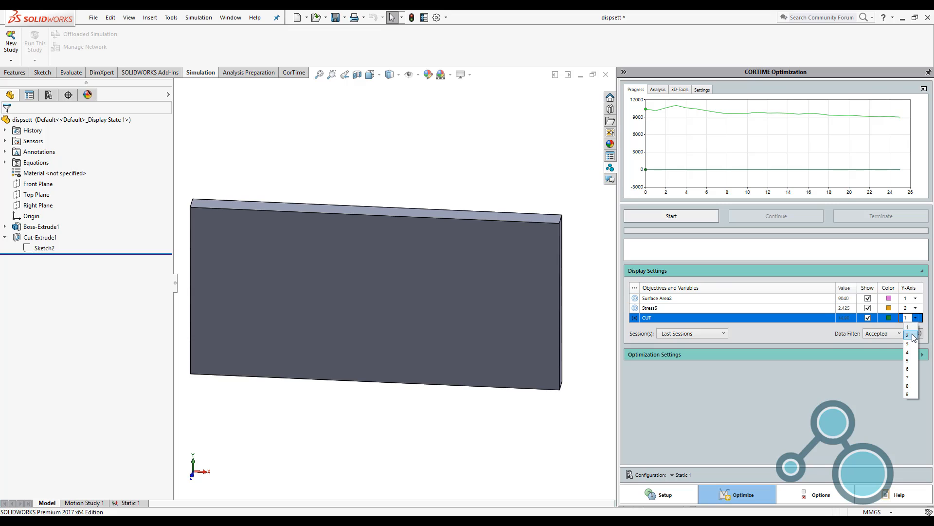
{"action": "left_click", "coordinate": [907, 343]}
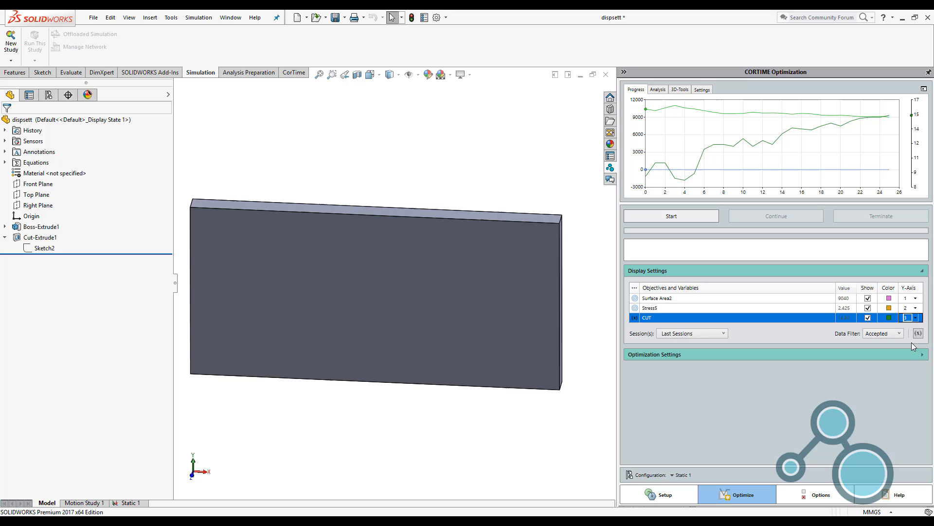
{"action": "left_click", "coordinate": [723, 333]}
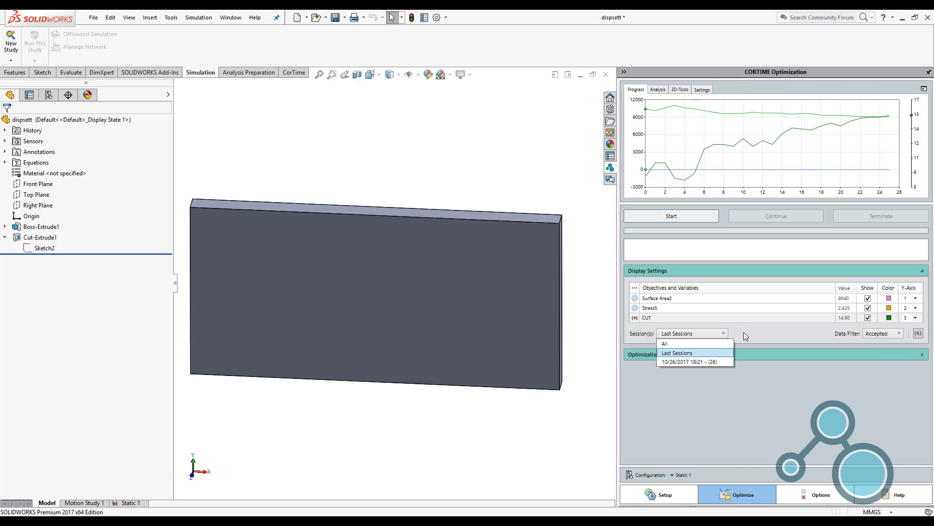
- Review the Session(s) choices (All, Last Sessions, dated session), keeping Last Sessions
{"action": "left_click", "coordinate": [677, 353]}
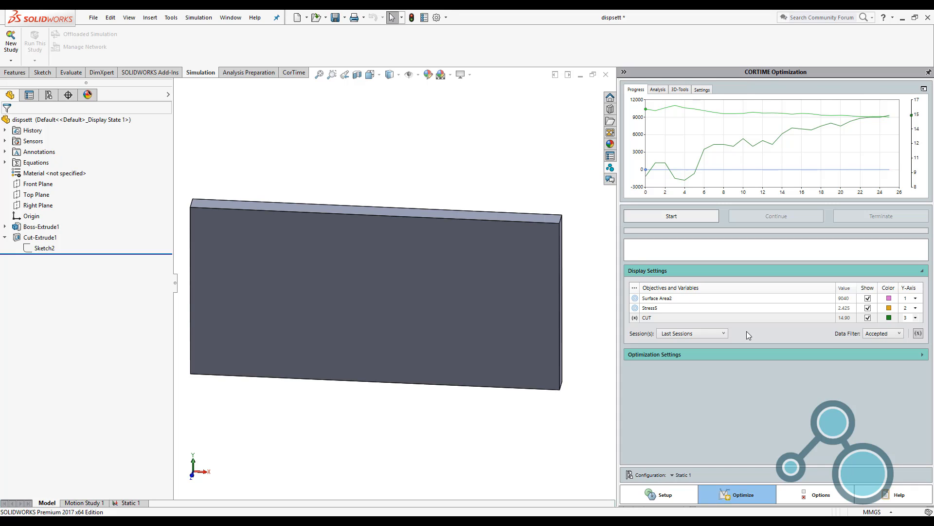
{"action": "mouse_move", "coordinate": [842, 342]}
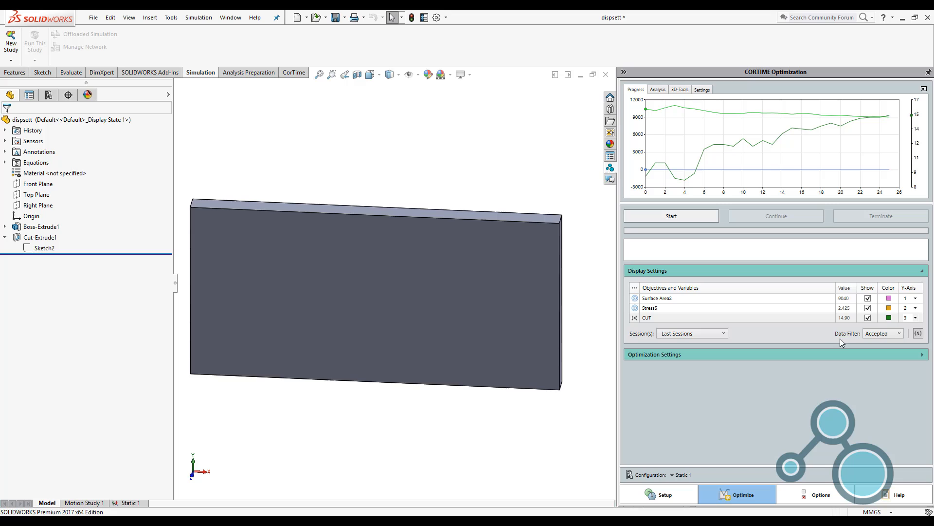
{"action": "mouse_move", "coordinate": [851, 340]}
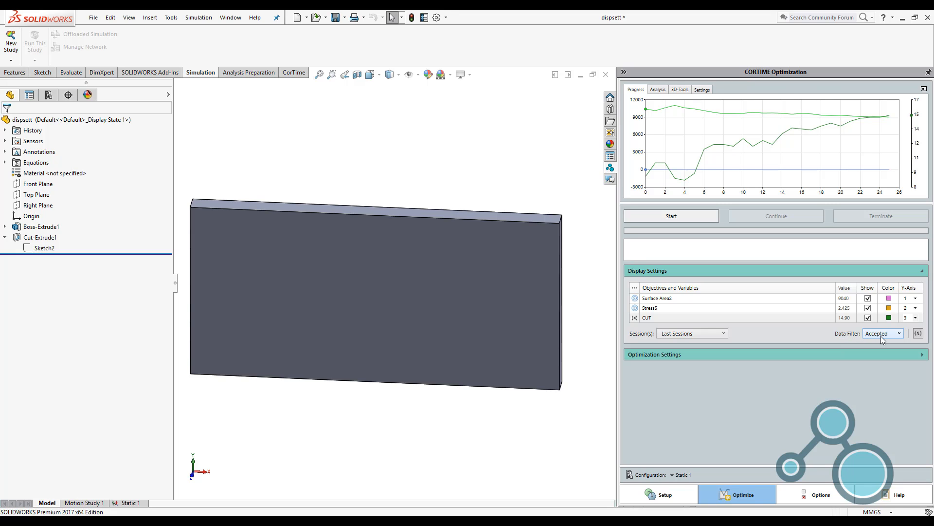
- Show the Data Filter options Accepted, Best and All, leaving Accepted applied
{"action": "left_click", "coordinate": [882, 333]}
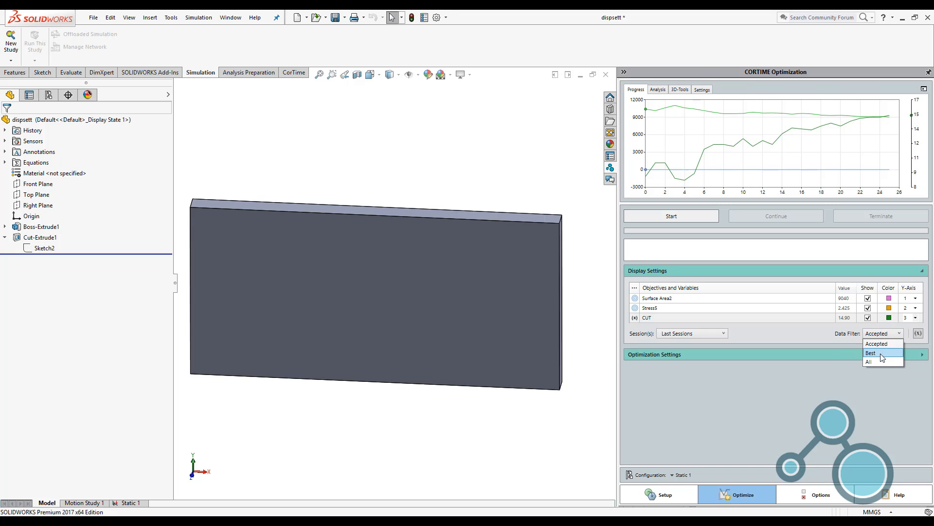
{"action": "mouse_move", "coordinate": [881, 361]}
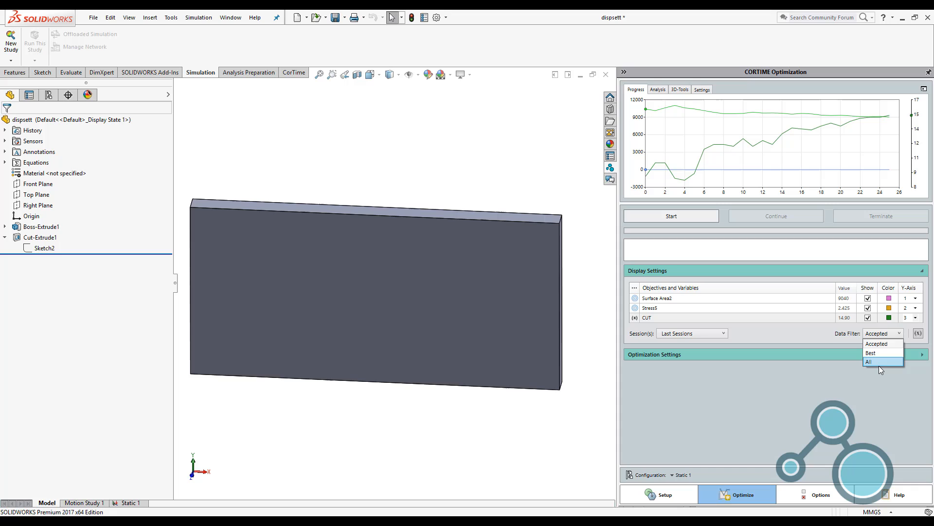